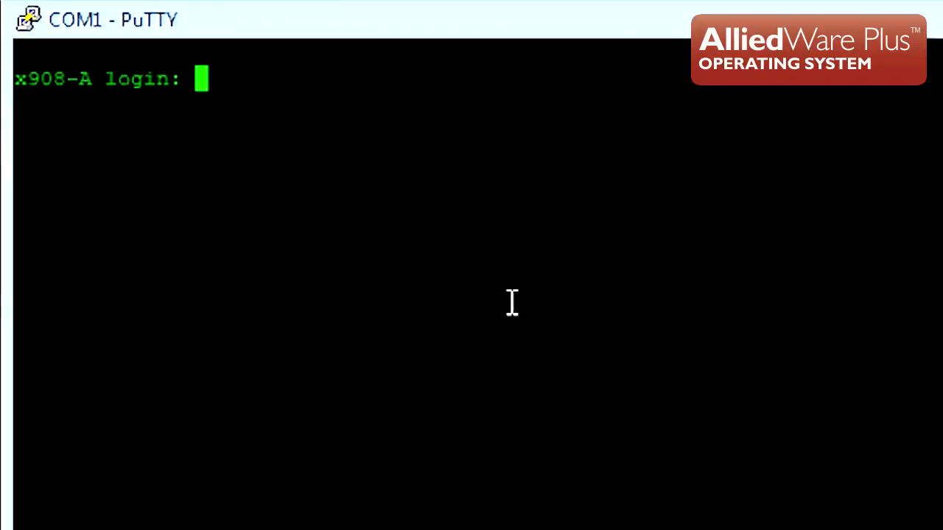
- Log in as manager, then enter enable and configure terminal to reach global configuration mode
text(manager)
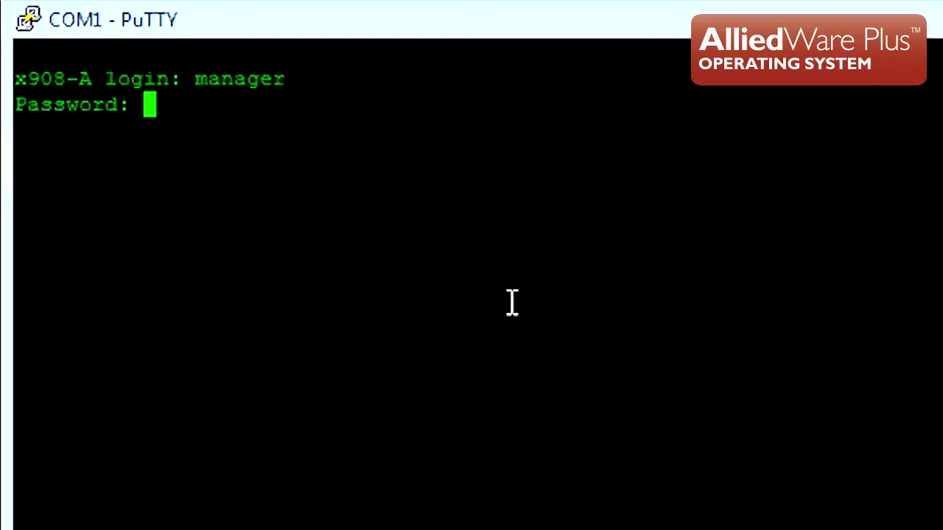
text(e)
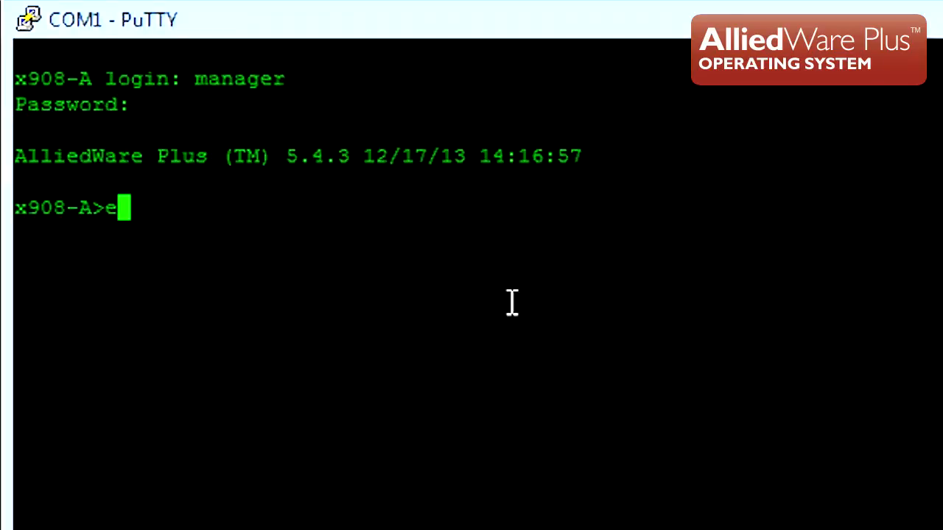
text(nable)
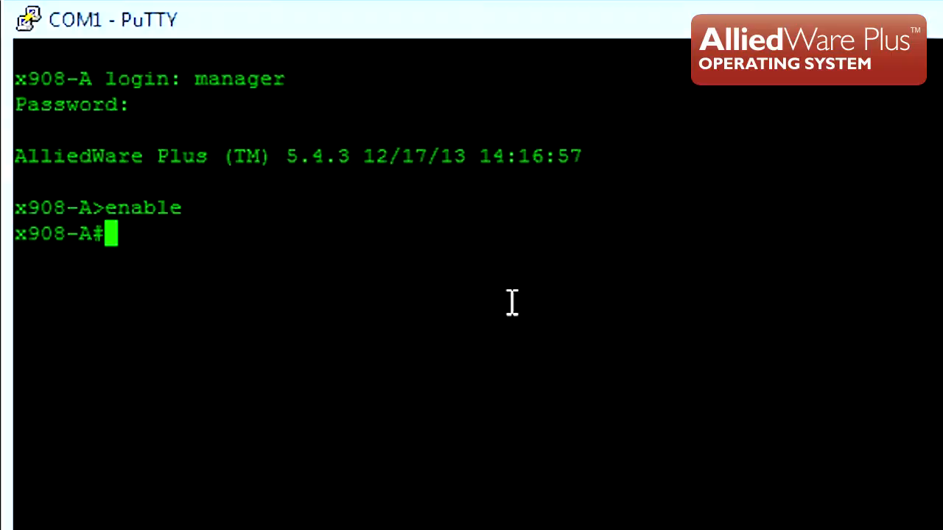
text(configure terminal)
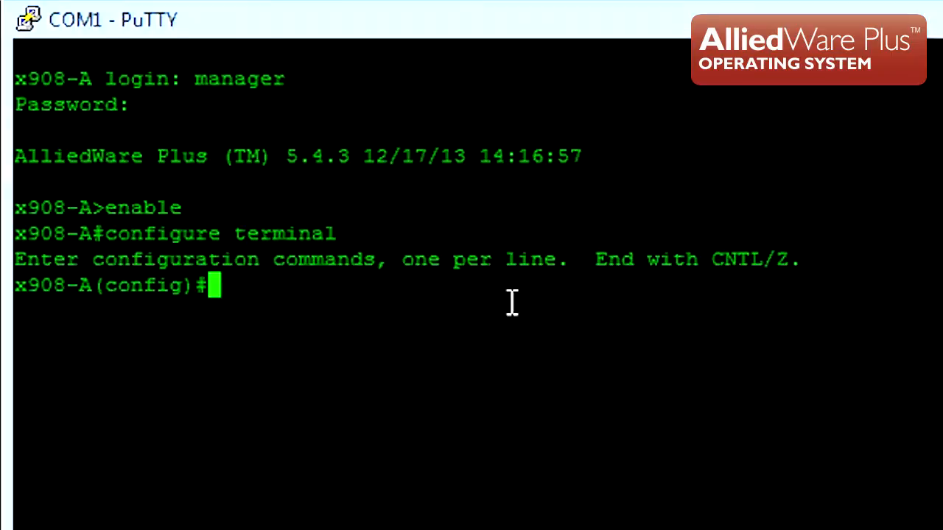
- Create router ipv6 vrrp 1 on vlan50 with virtual-ipv6 fe80::1 as backup
text(router)
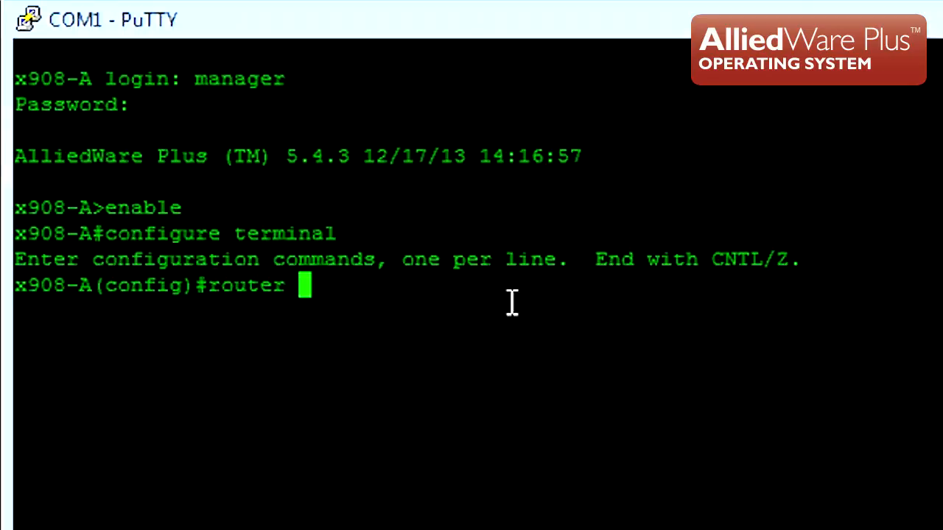
text(ipv6 vr)
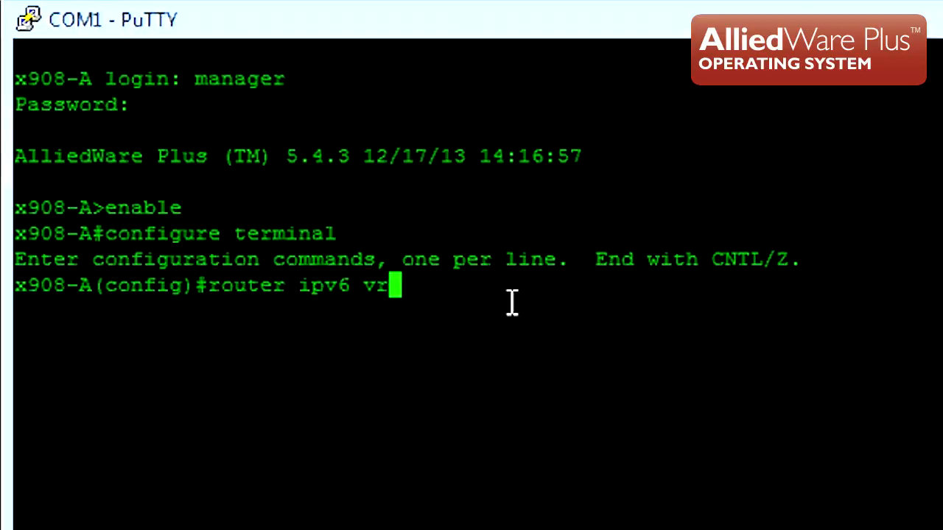
text(rp 1 vlan50)
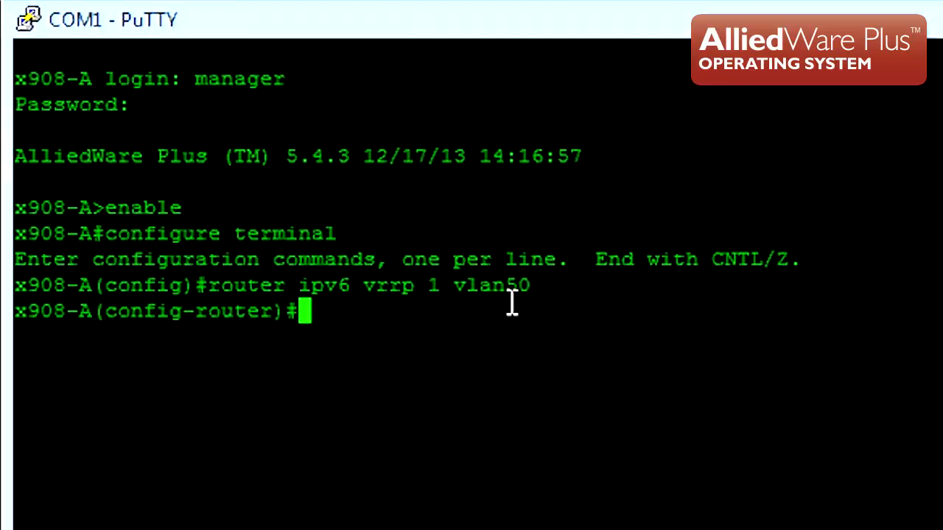
text(virtual-ipv6)
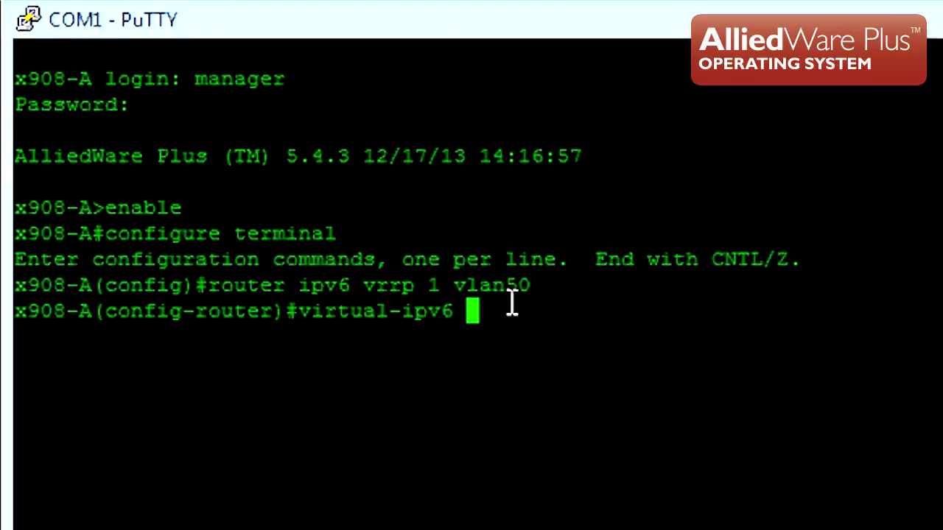
text(fe80:)
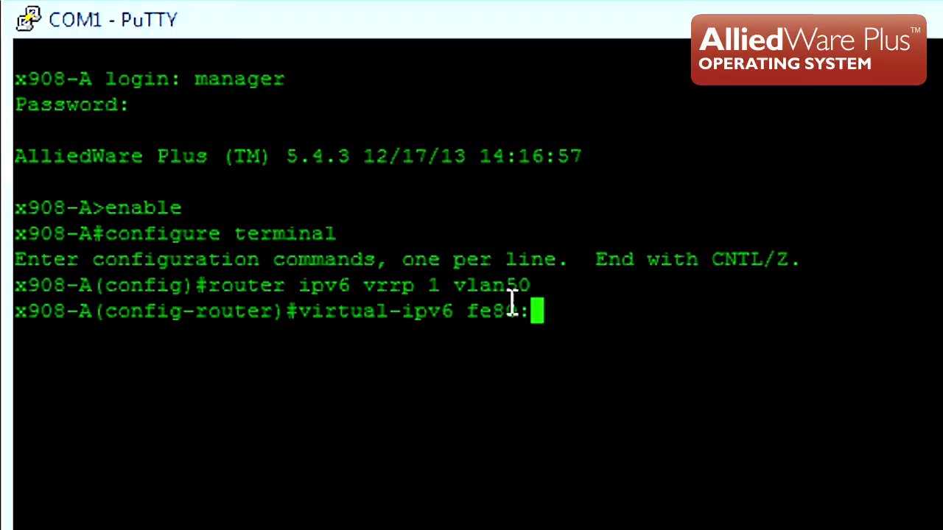
text(:1 b)
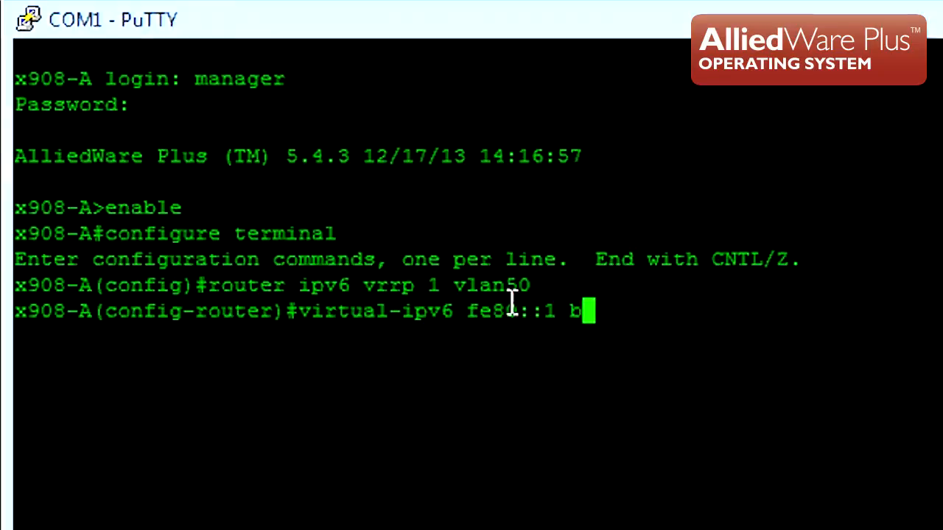
text(ackup)
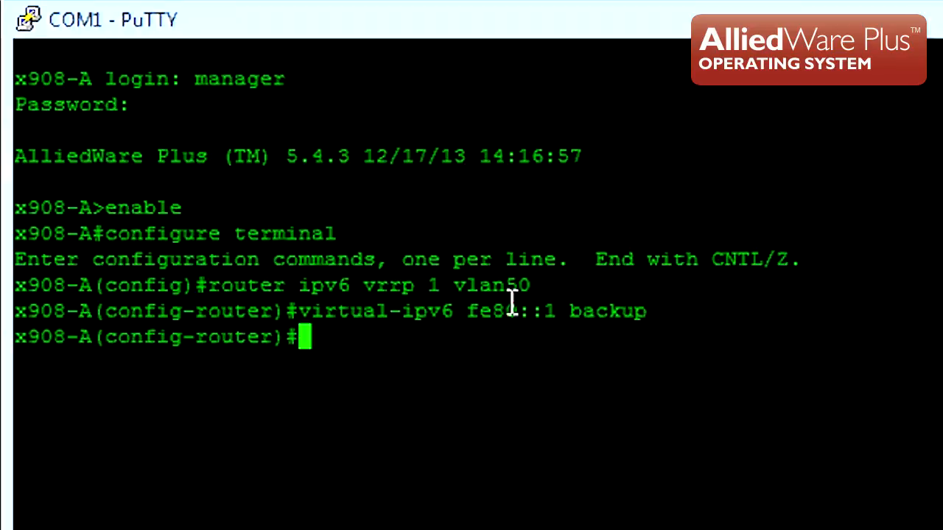
- Set VRRP router 1 priority to 150
text(priority 1)
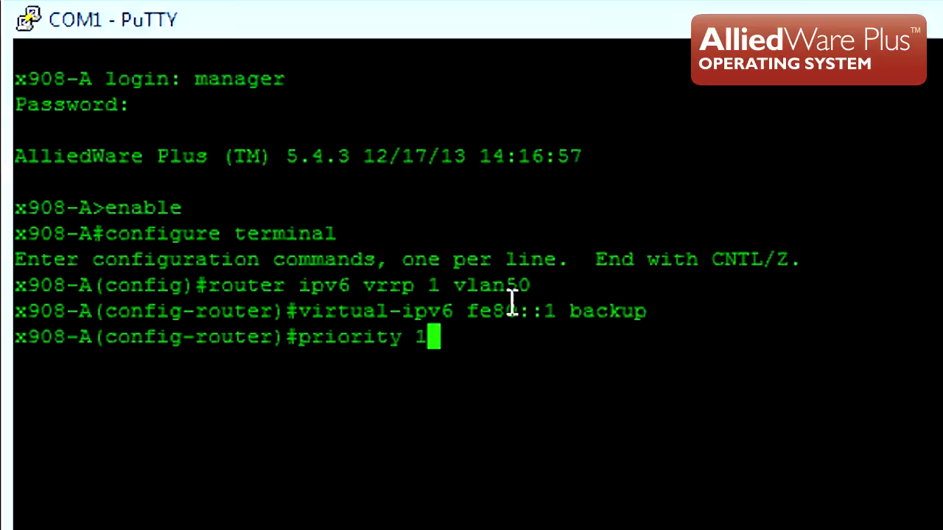
text(50)
text(c)
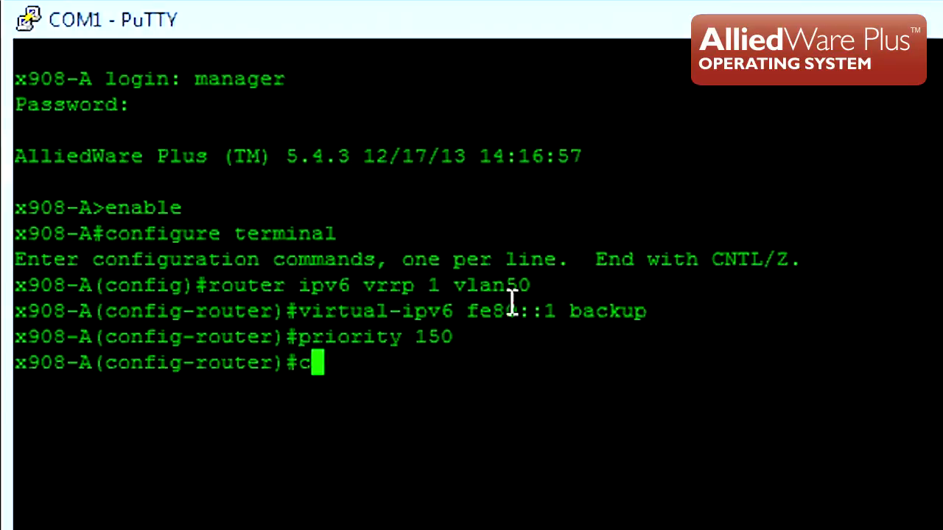
- Configure circuit-failover on vlan30 with a priority delta of 60
text(ircuit-failover)
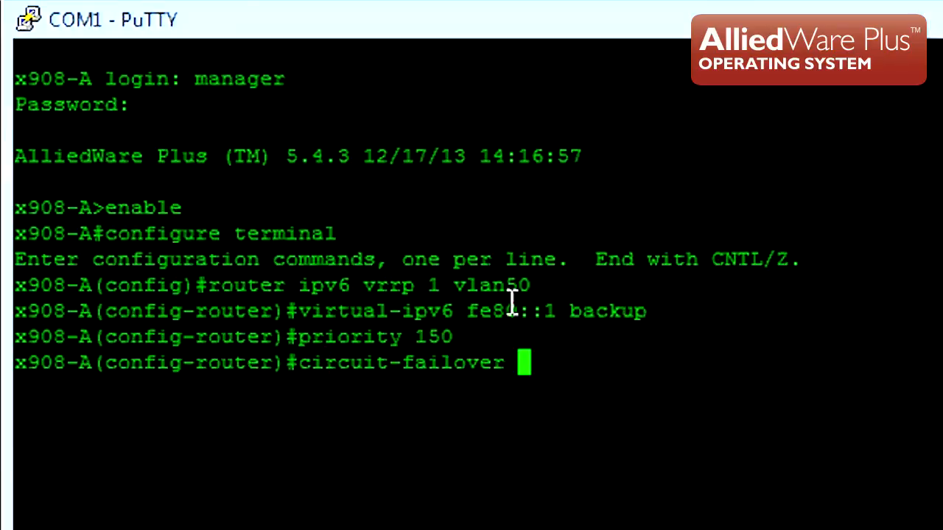
text(vlan30)
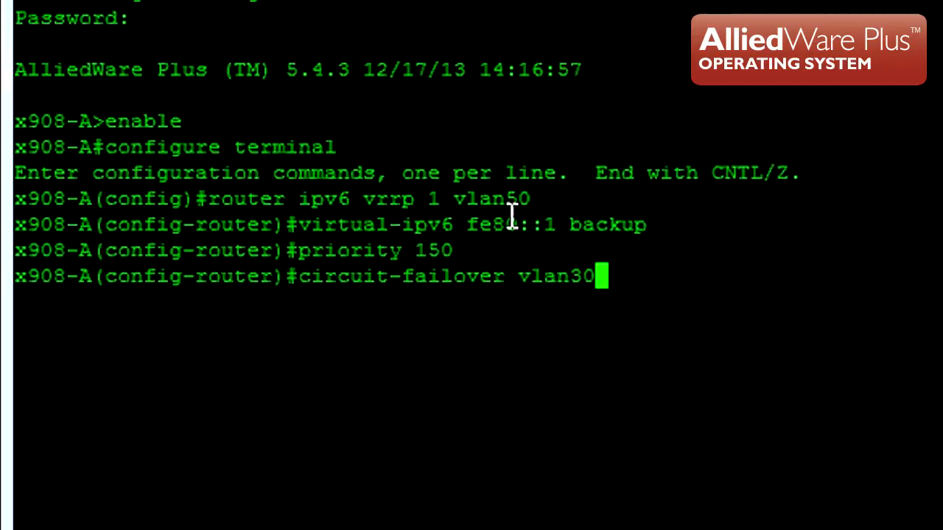
text(?)
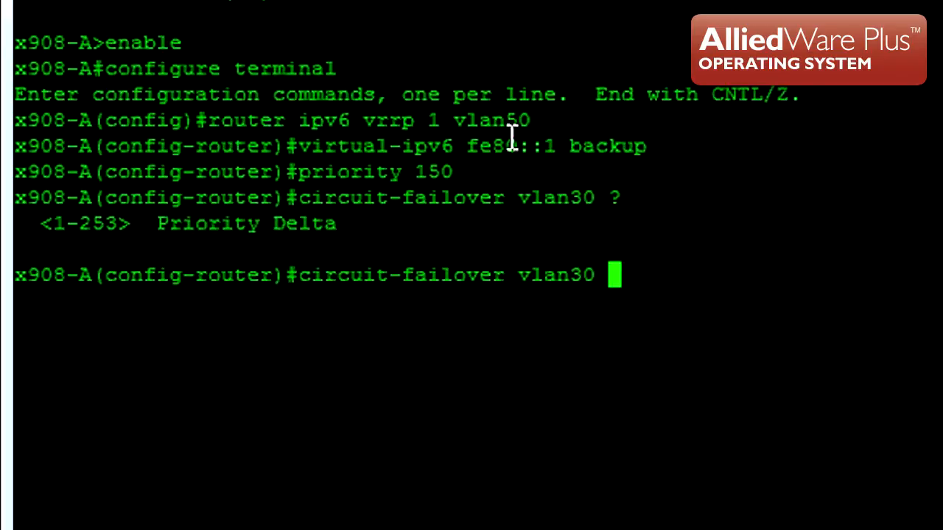
text(60)
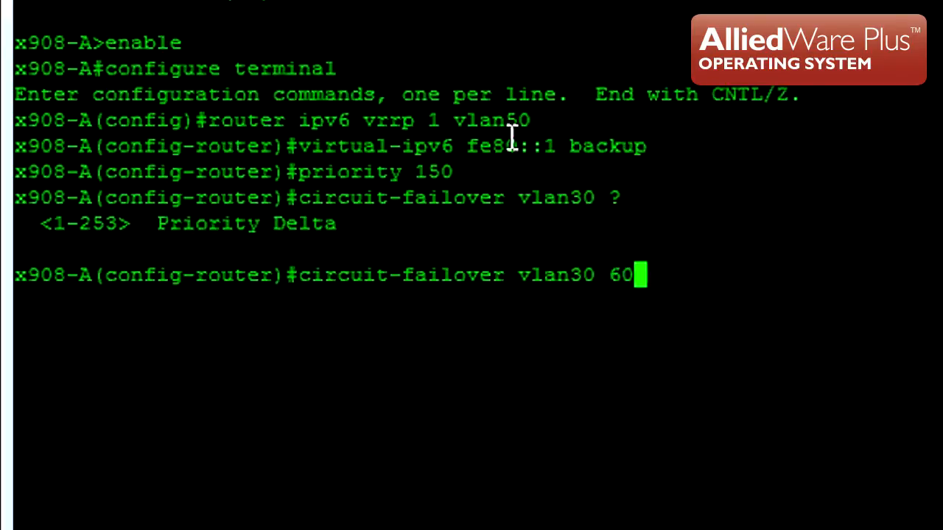
key(Enter)
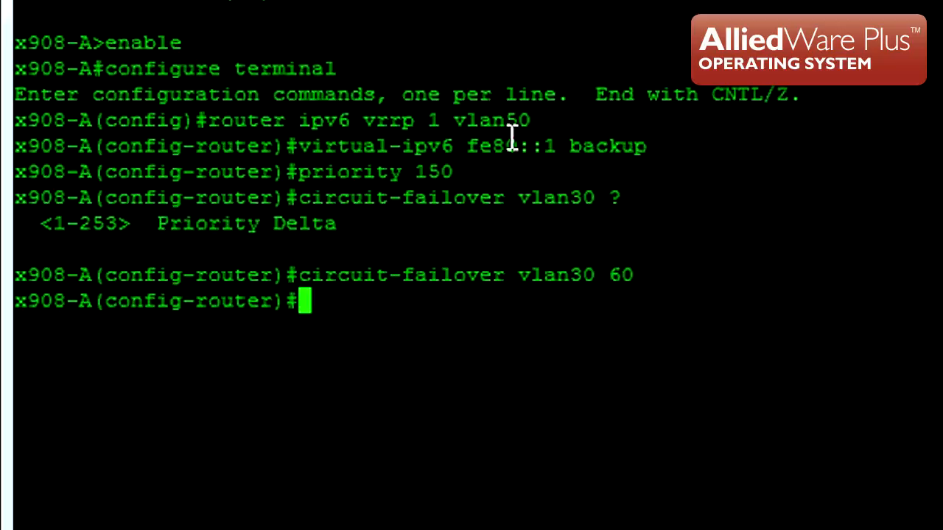
text(advertisement-interval)
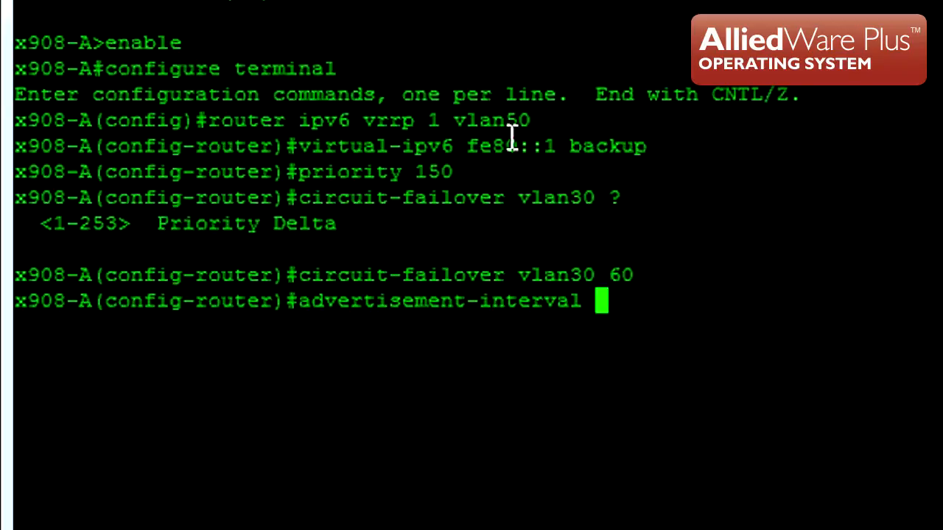
- Set the advertisement interval to csec 1 after checking the options with ?
text(?)
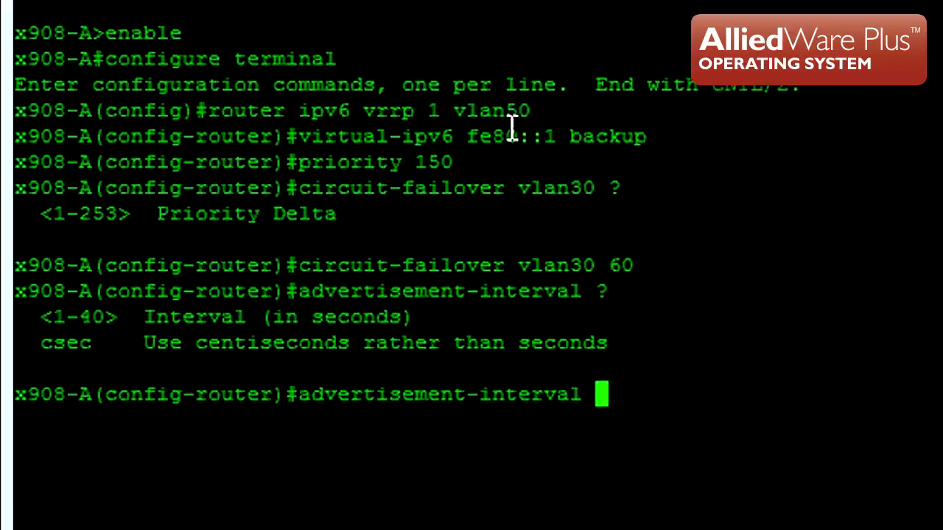
scroll(down, 3)
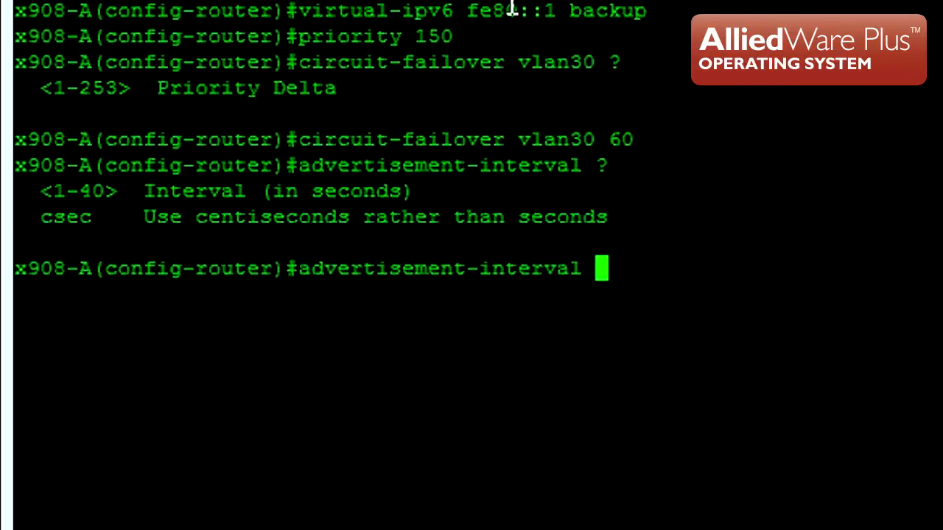
text(csec)
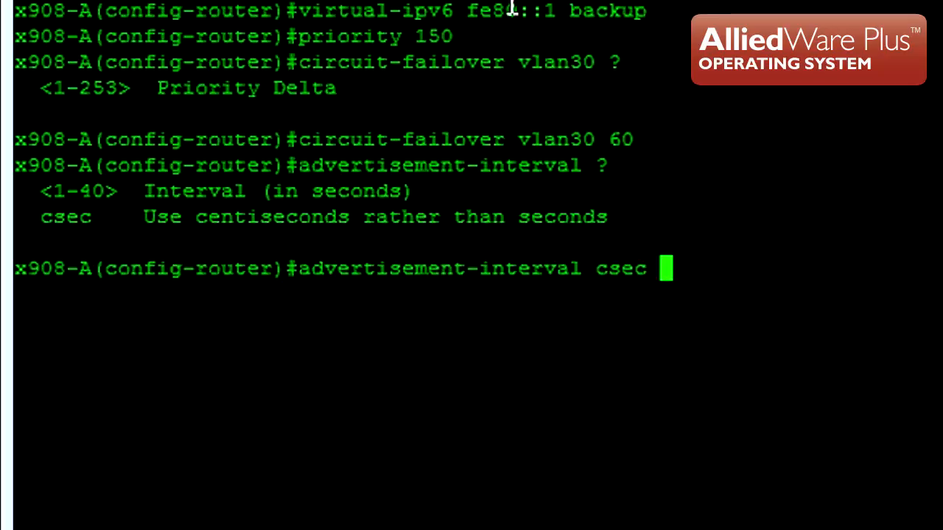
text(?)
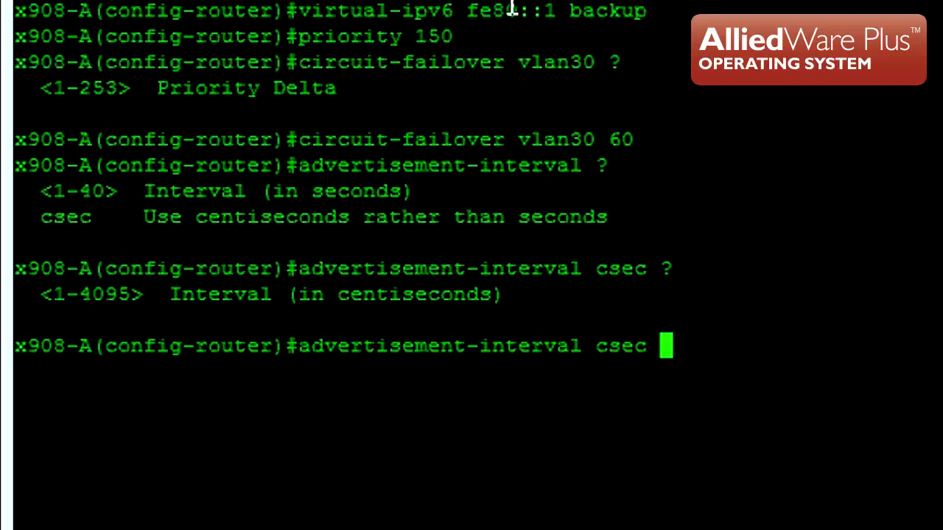
text(1)
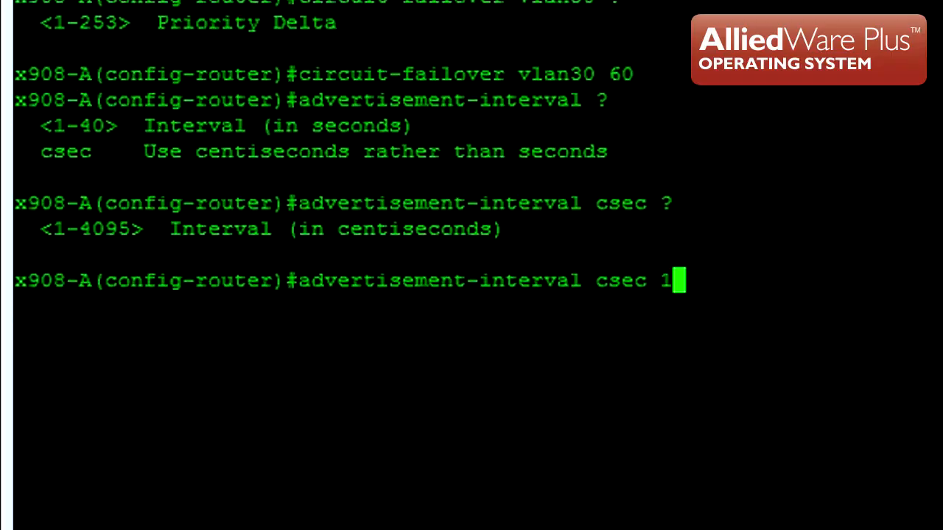
- Enable VRRP router 1, end configuration and copy the running config to startup
text(er)#enable)
text(copy run st)
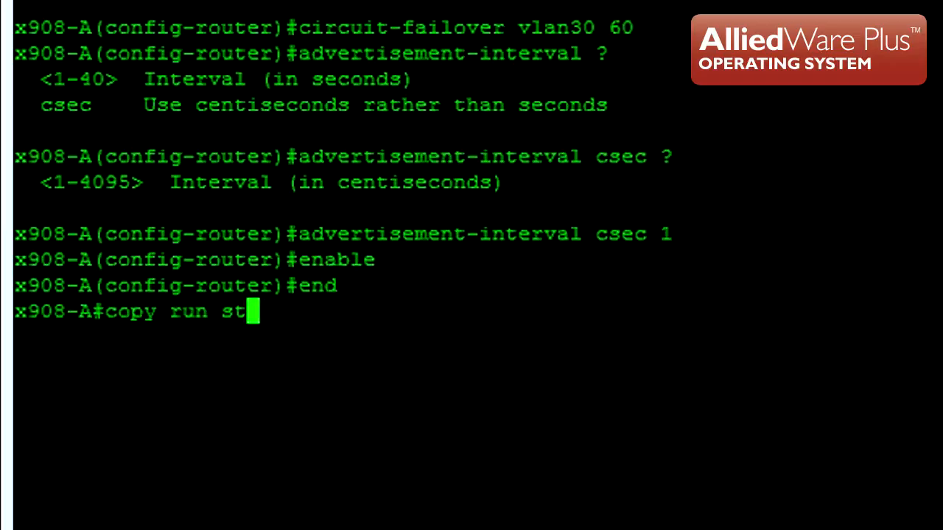
key(Enter)
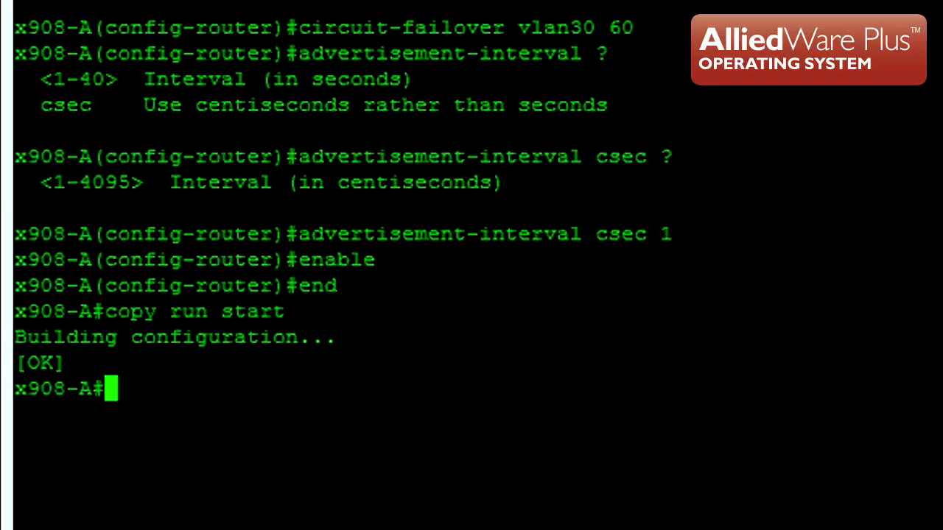